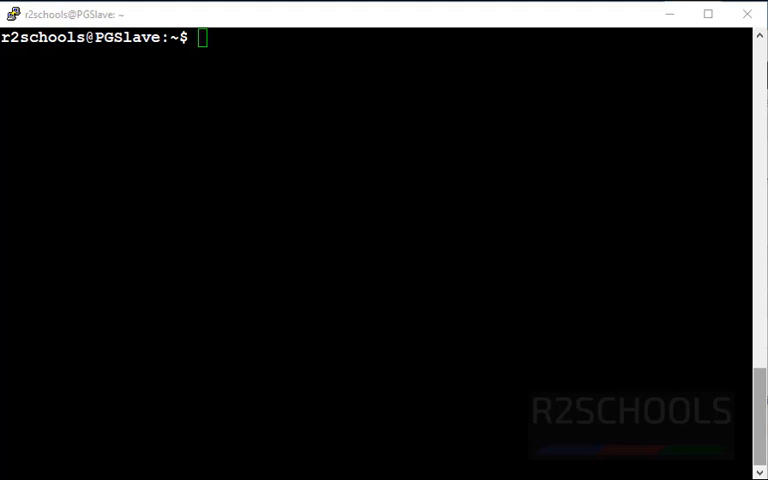
- Log in to the server as user james and clear the screen to a fresh prompt
text(crontab -e)
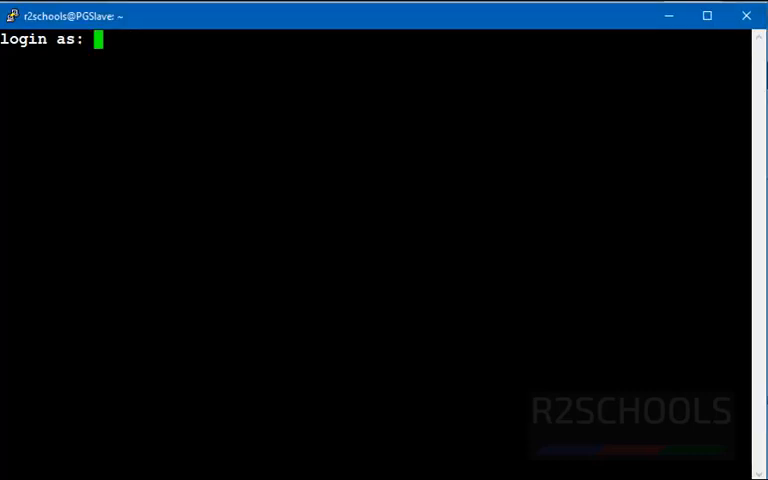
text(james)
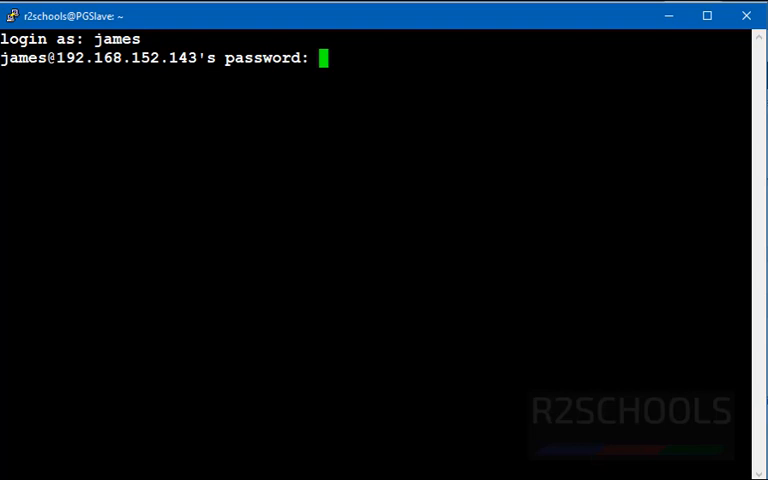
key(Return)
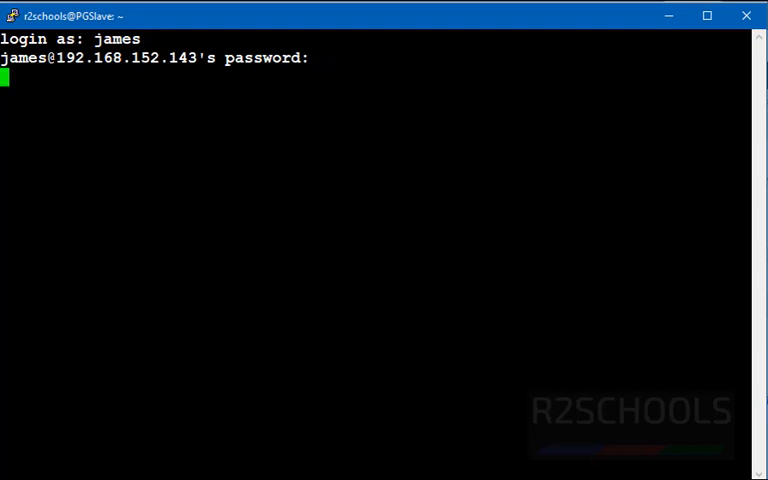
key(Return)
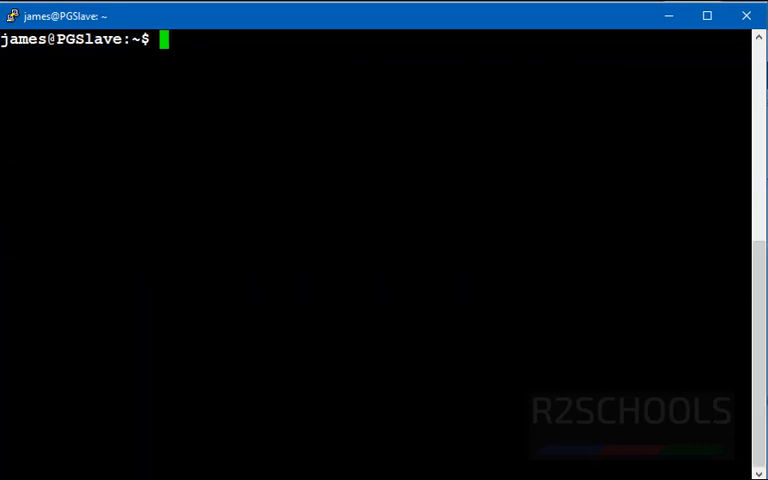
- Run crontab -e and choose option 1 (nano) at the select-editor prompt
text(crontab -e)
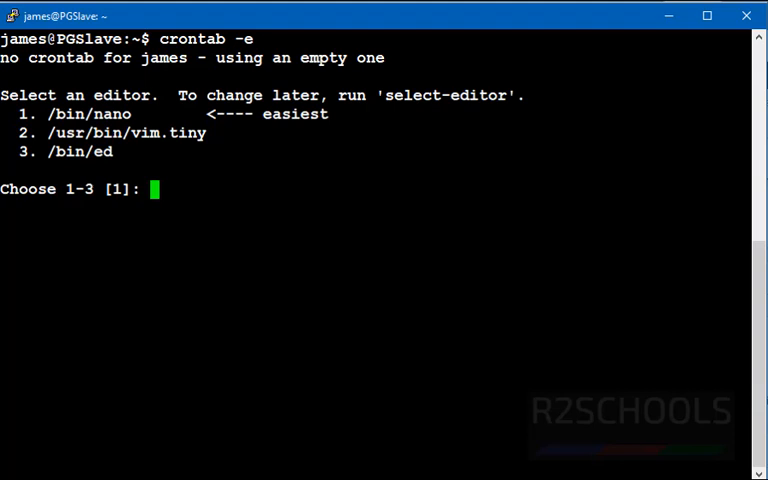
text(1)
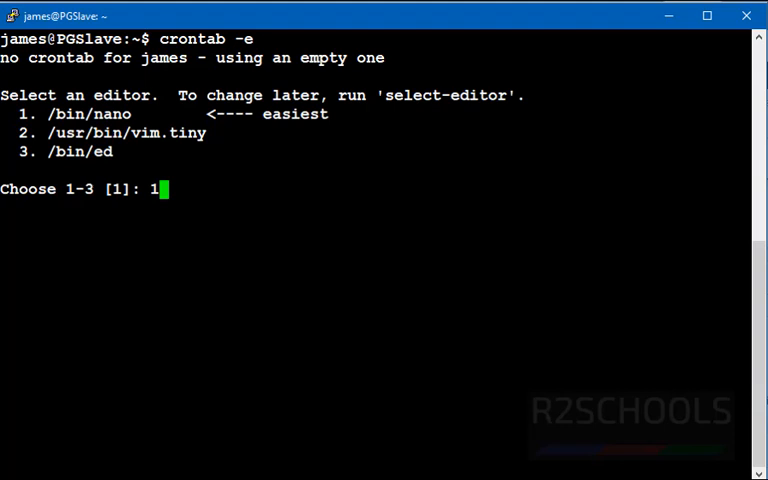
text(2)
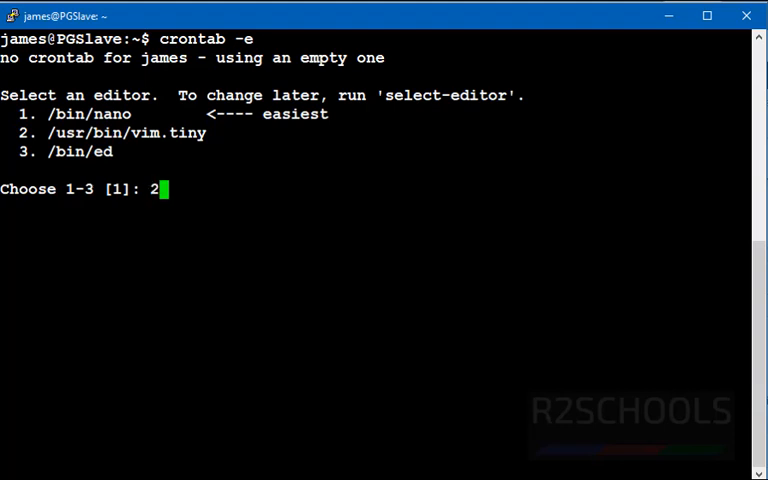
key(Backspace)
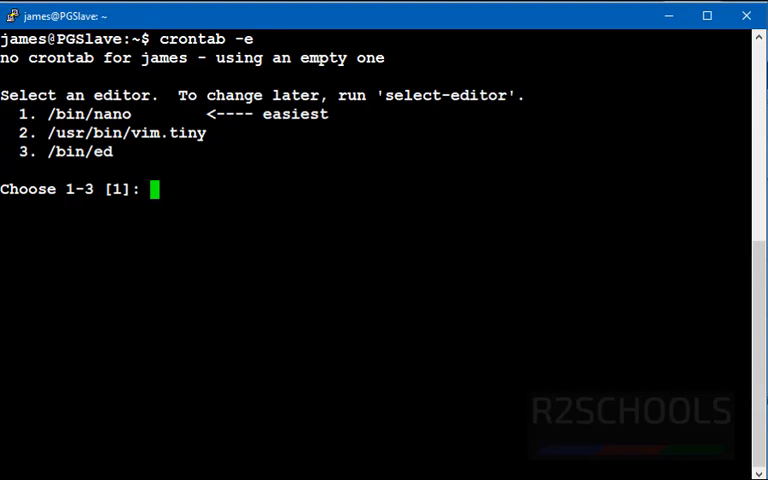
text(1)
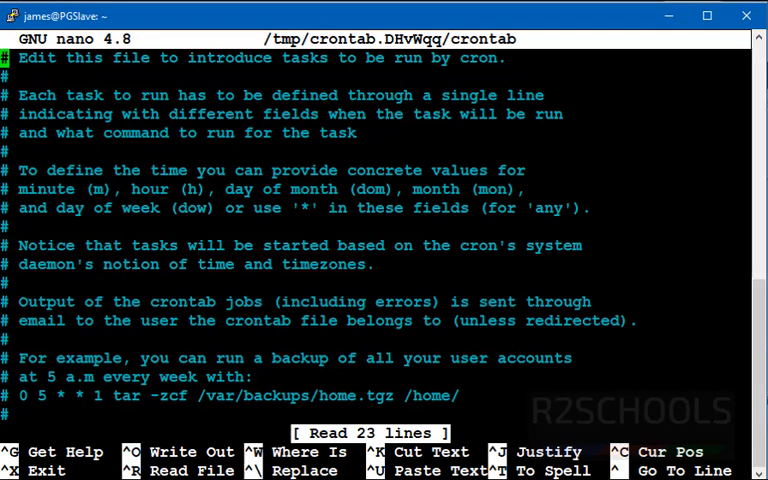
key(ctrl+x)
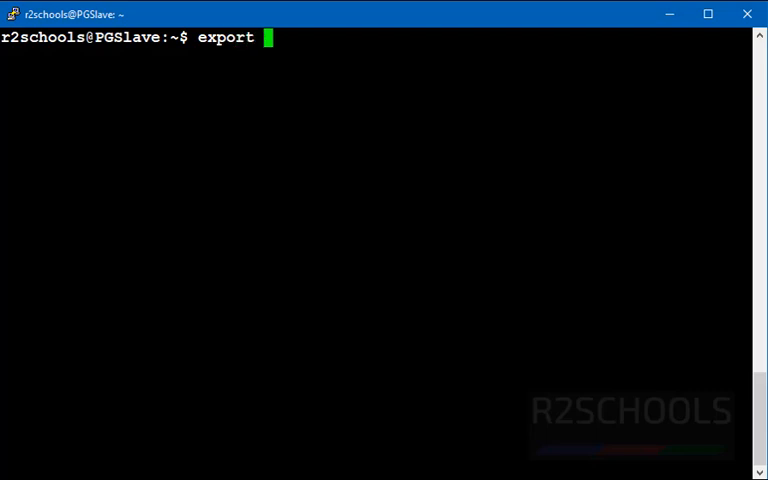
- Export EDITOR=vi in the current shell and echo $EDITOR to confirm it reads vi
text(EDIO)
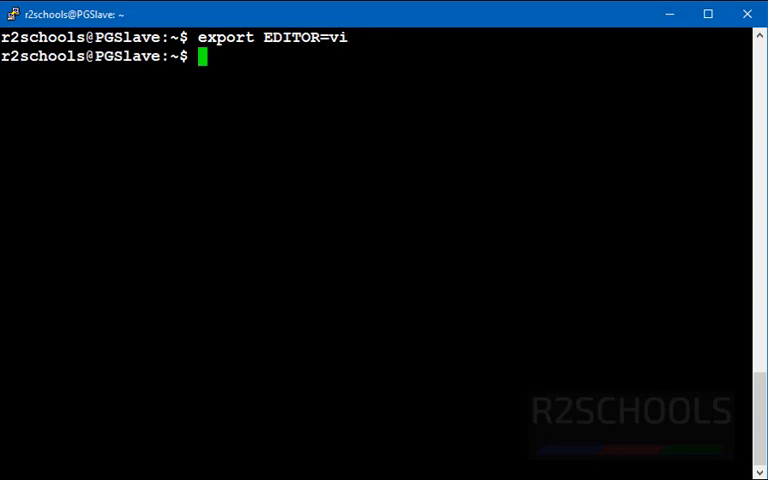
text(echo)
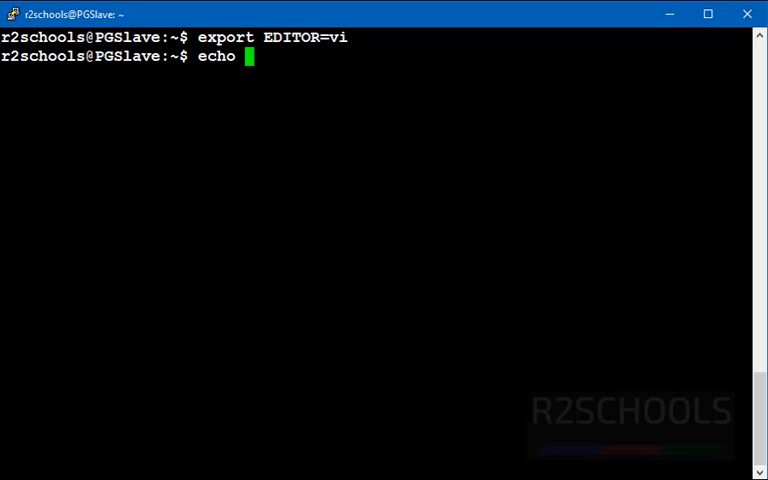
text($EDIO)
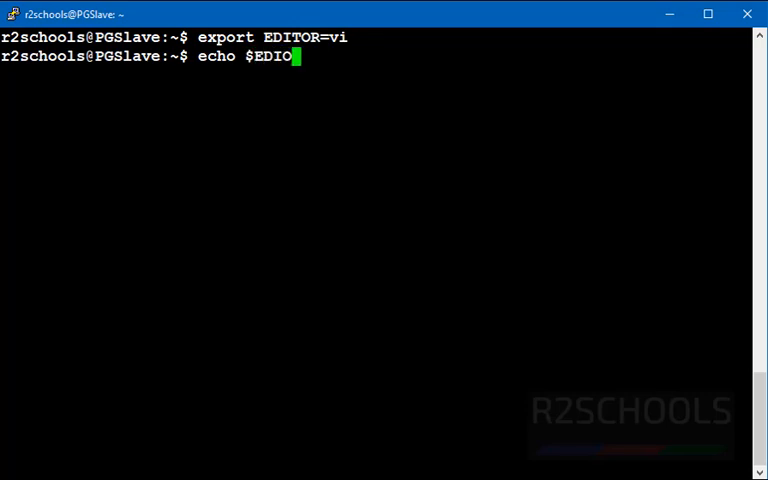
text(R)
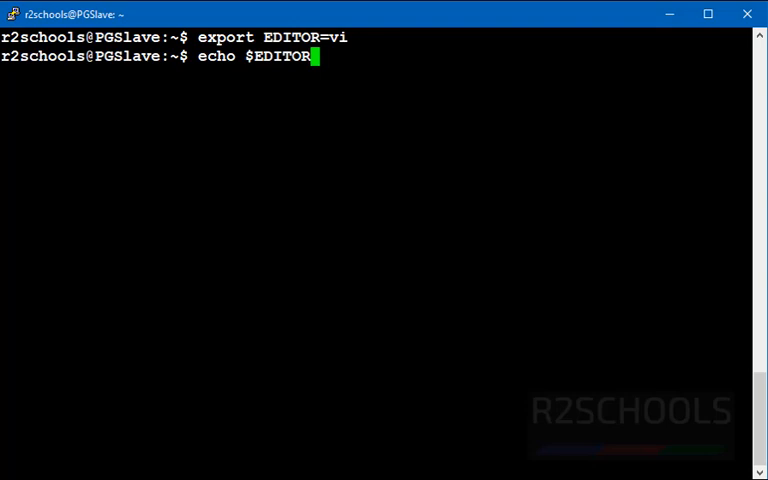
key(Return)
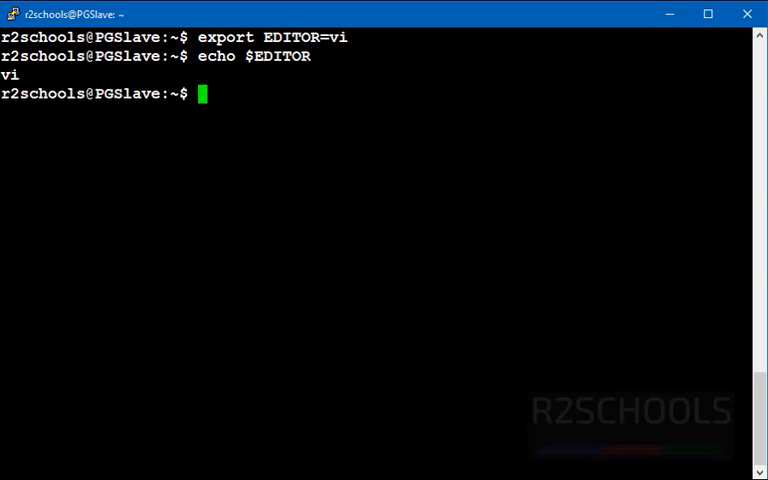
- Enter crontab -e at the prompt to retest which editor opens
text(cr)
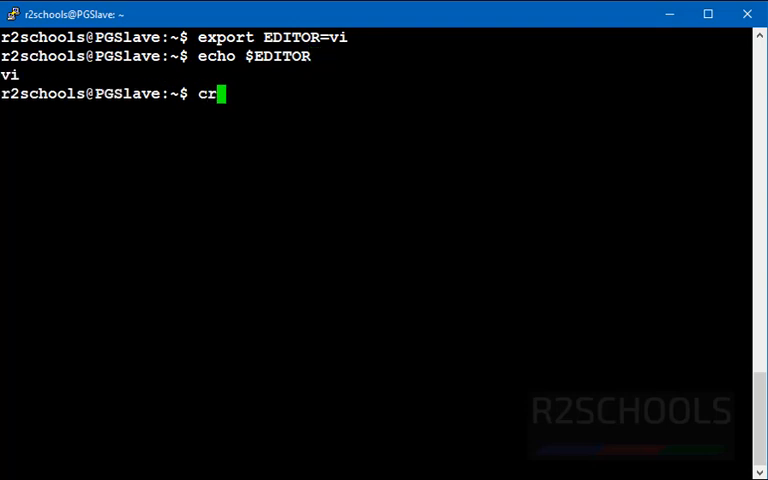
text(ontab -e)
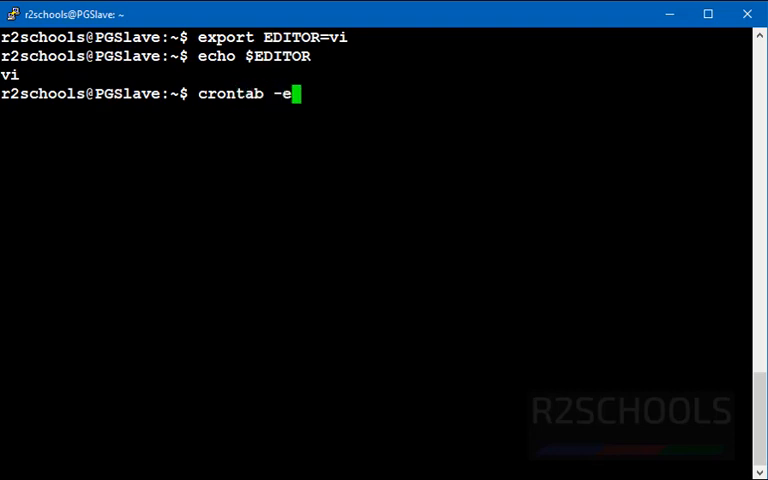
- Run crontab -e, which now opens in vi, and quit with :q leaving no modification
key(Return)
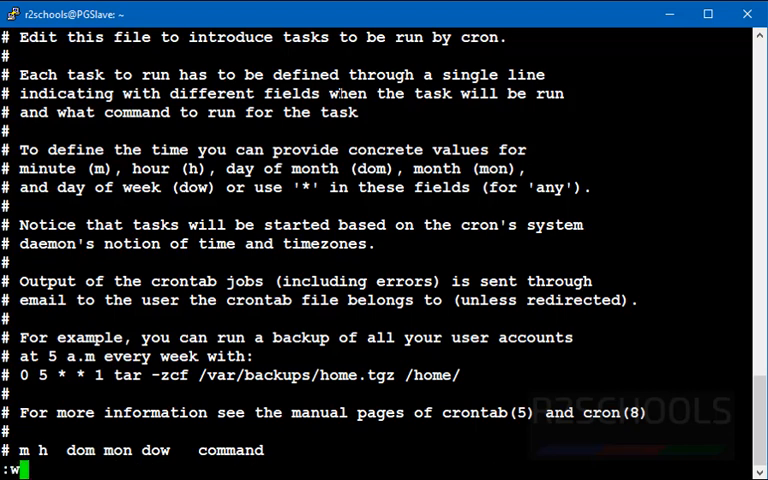
key(Return)
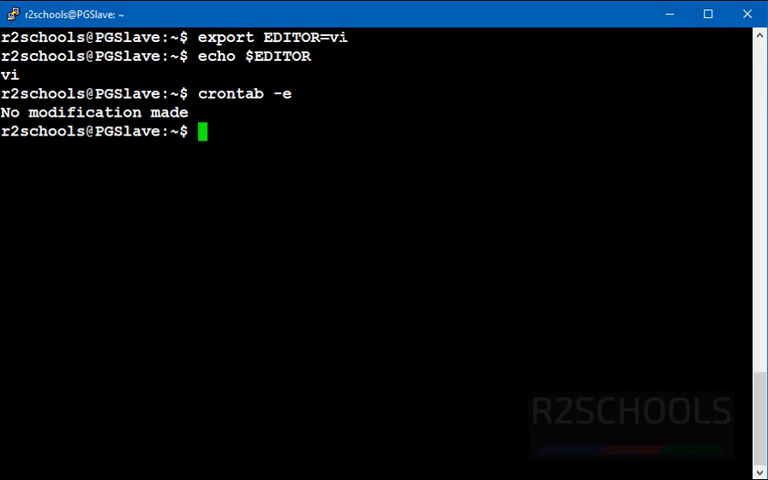
text(e)
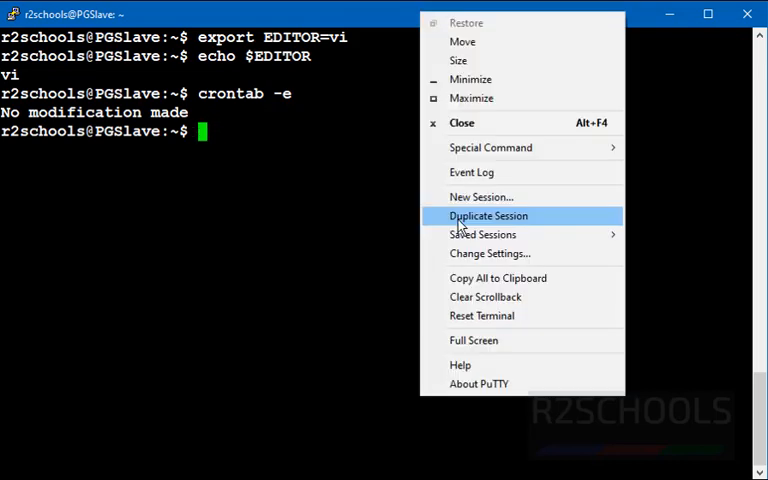
- Start a duplicate session and log in as r2schools, reaching the Ubuntu welcome prompt
click(488, 216)
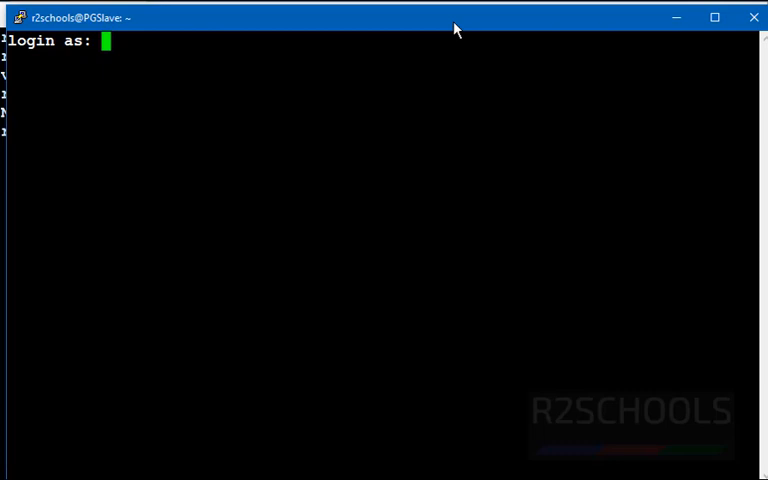
text(r)
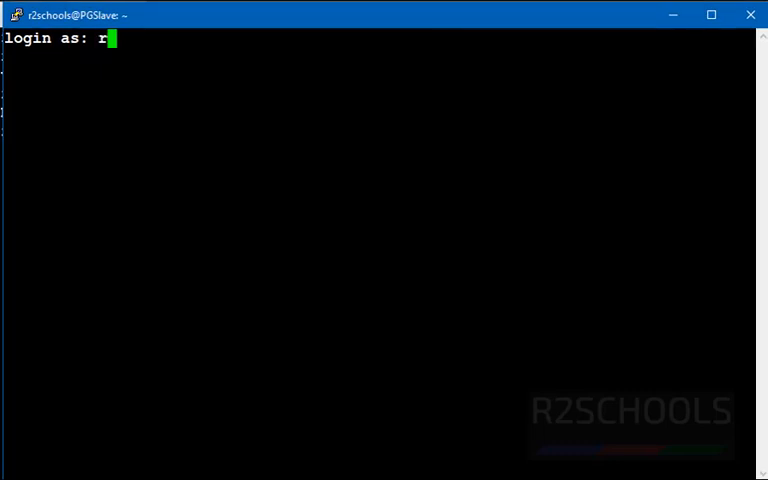
text(2schools)
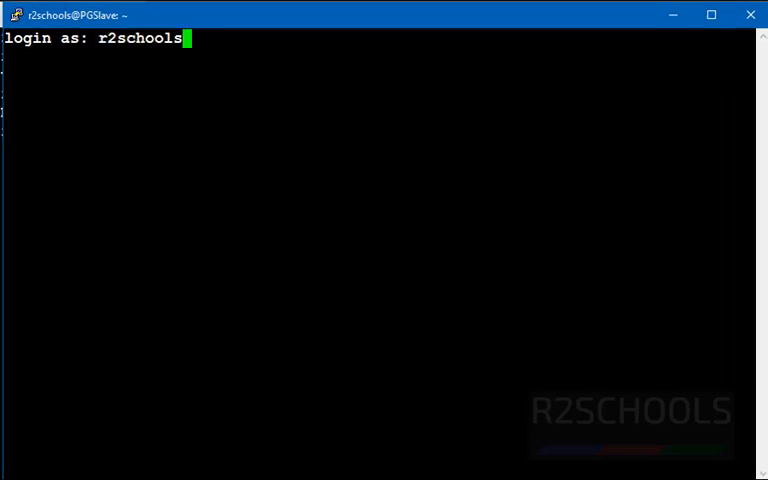
key(Return)
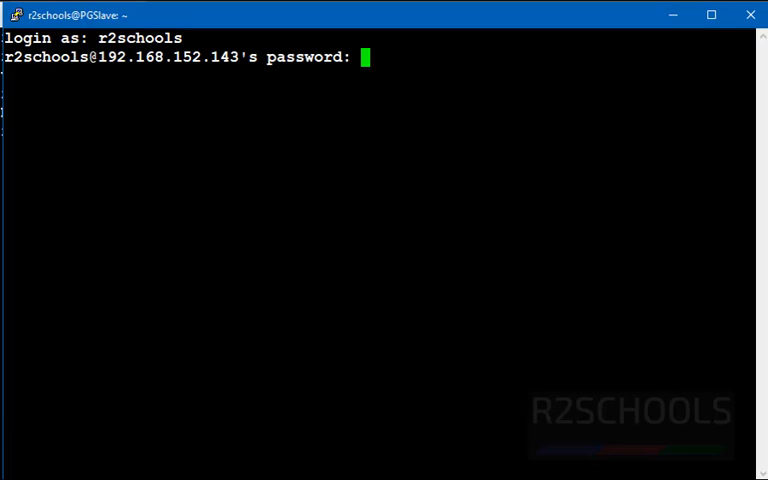
key(Return)
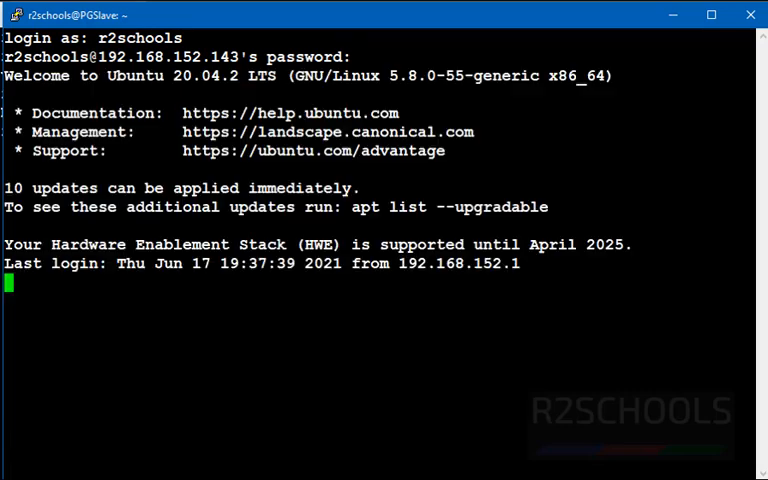
text(crontab)
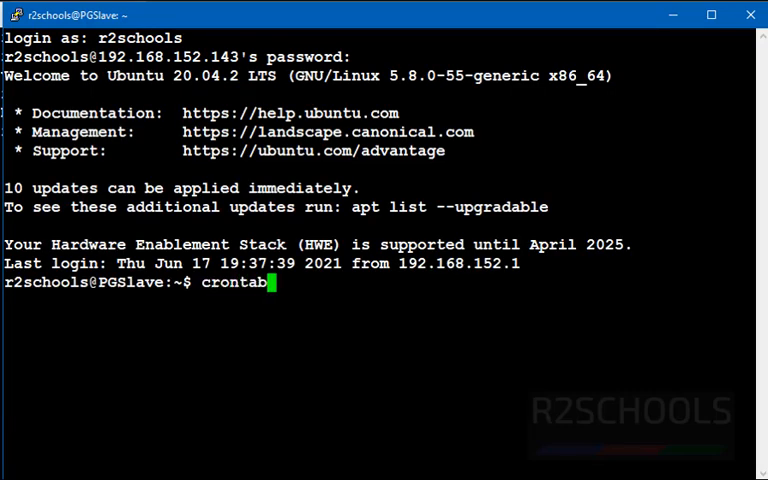
- Run crontab -e in the new session, see it open in nano, and exit with Ctrl+X
key(Return)
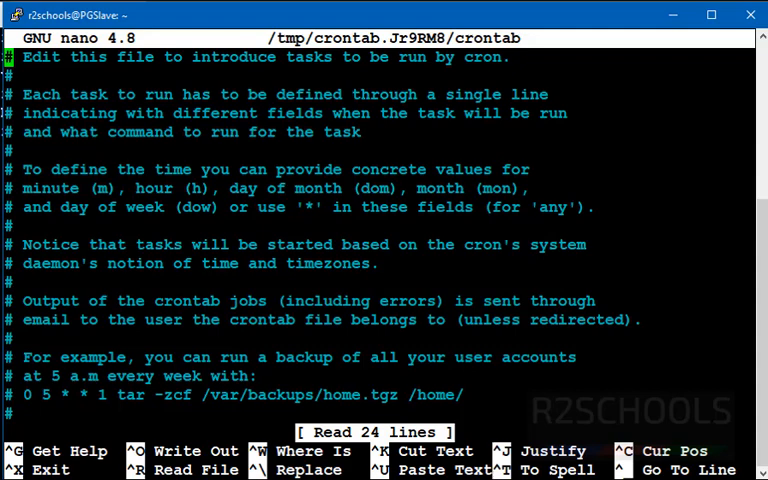
key(ctrl+x)
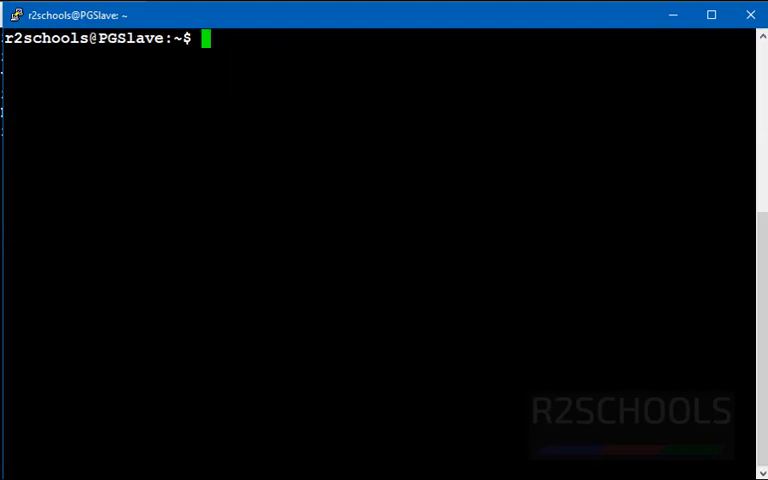
- Open ~/.profile in vi for editing
text(vi)
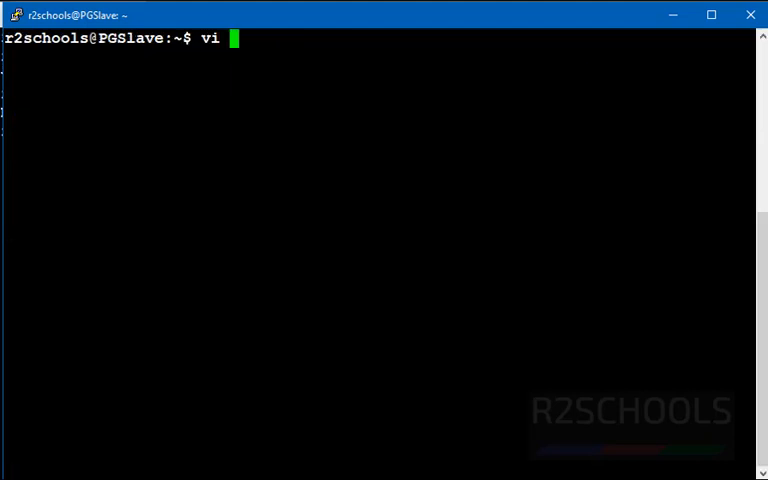
text(~)
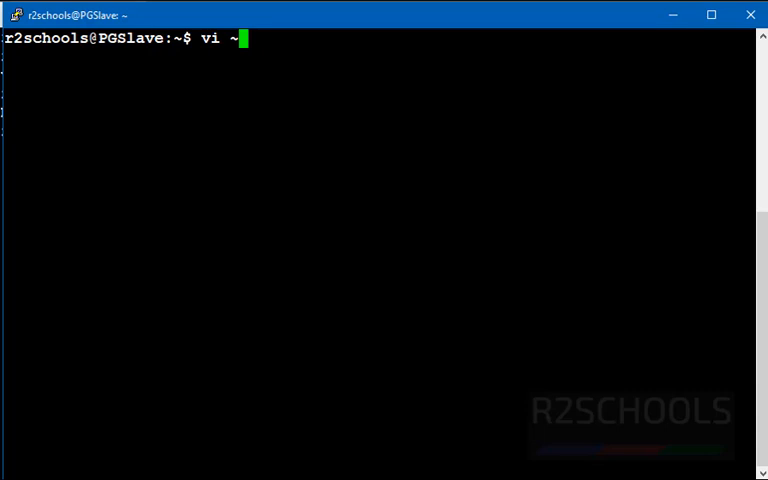
text(/.)
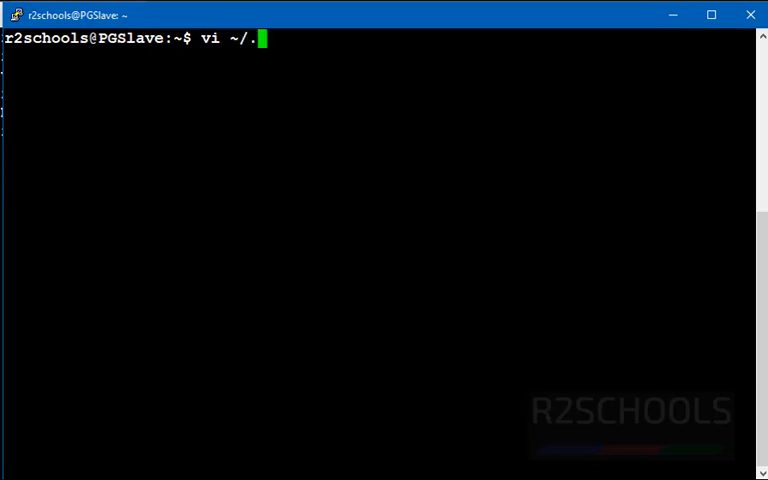
key(Backspace)
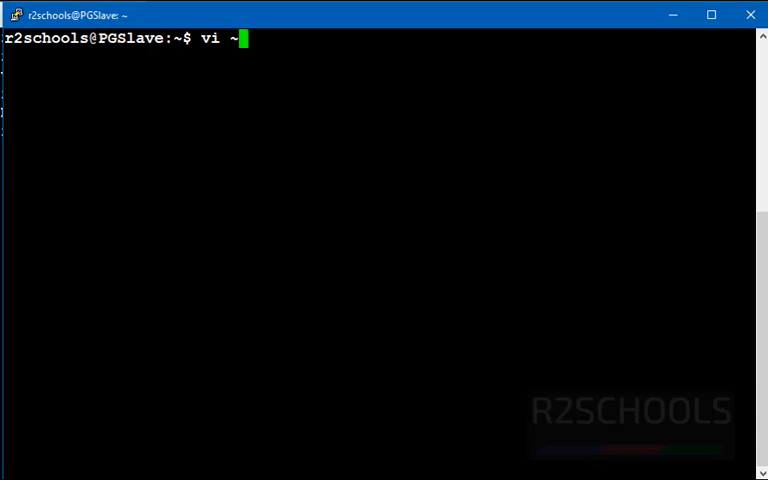
text(/.)
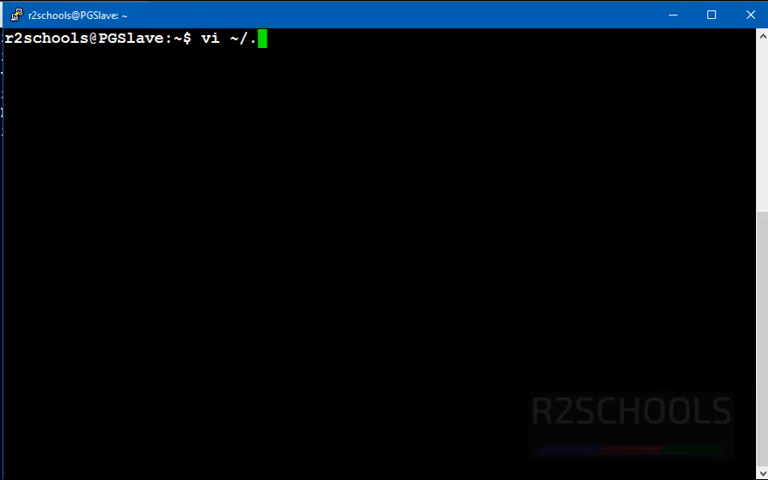
text(profil)
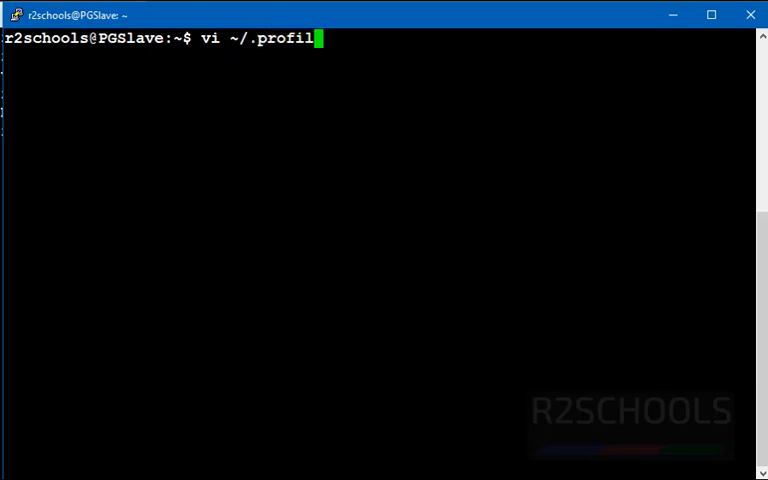
key(Return)
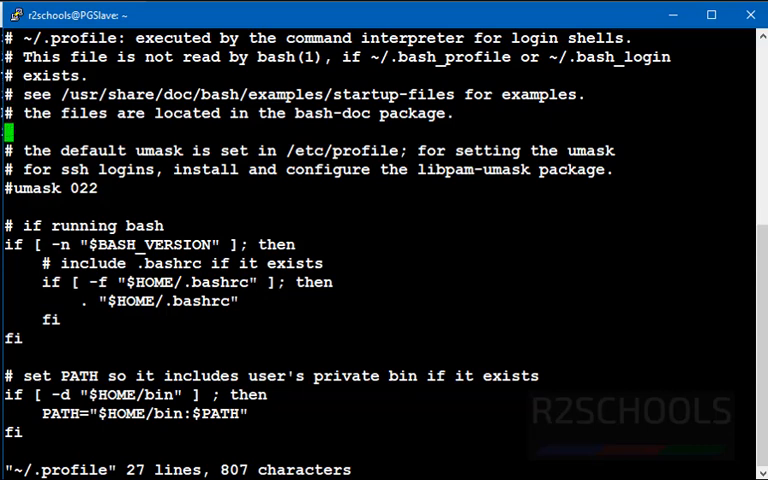
- Insert the line export EDITOR=vi into ~/.profile and save with :wq!
text(export E)
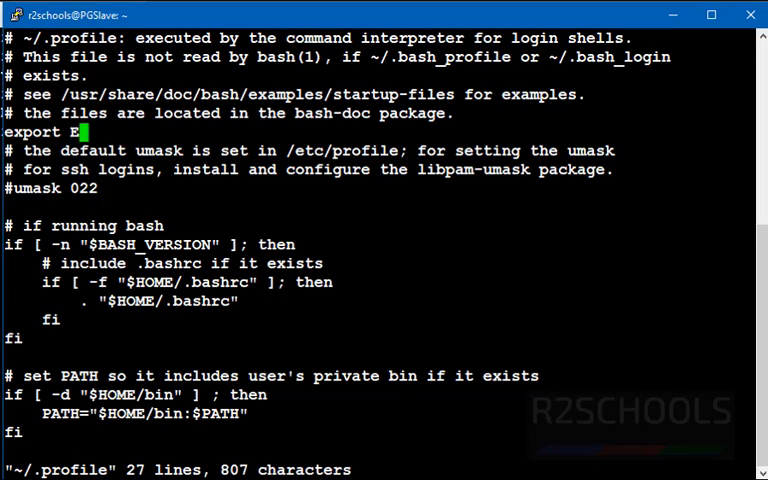
text(DITOR)
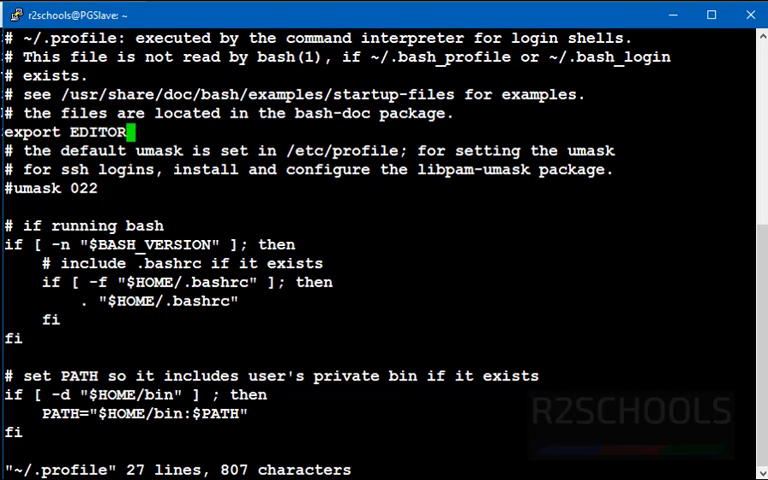
text(vi)
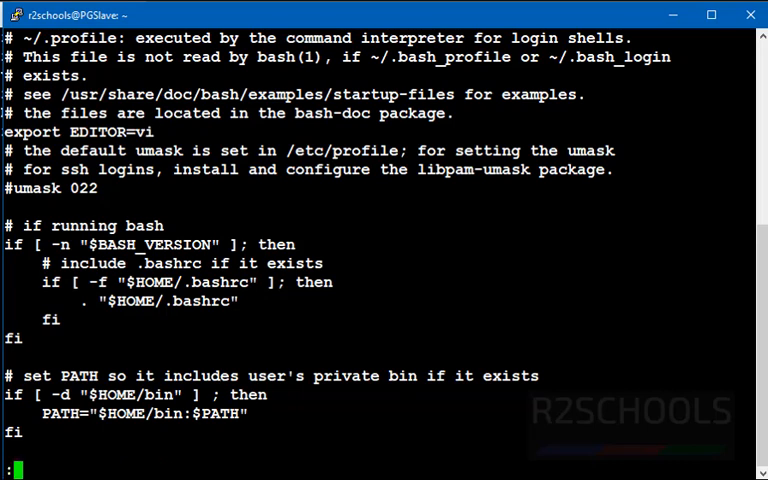
text(wq!)
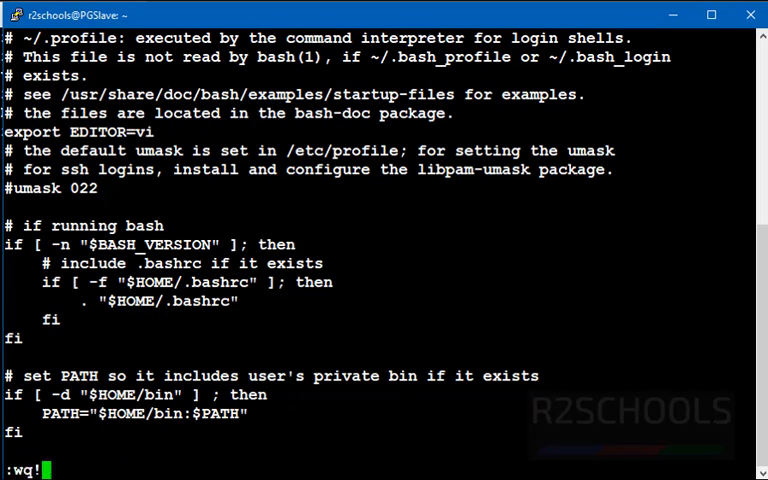
key(Return)
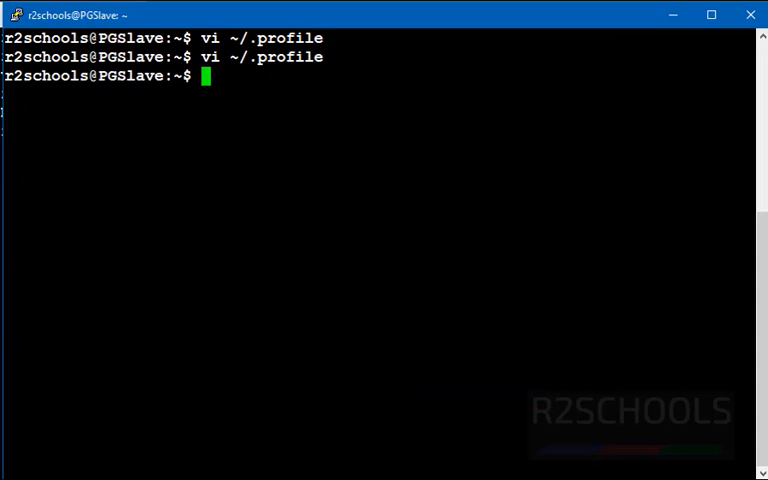
- Source . ~/.profile, then run crontab -e and quit with no modification made
text(. ~)
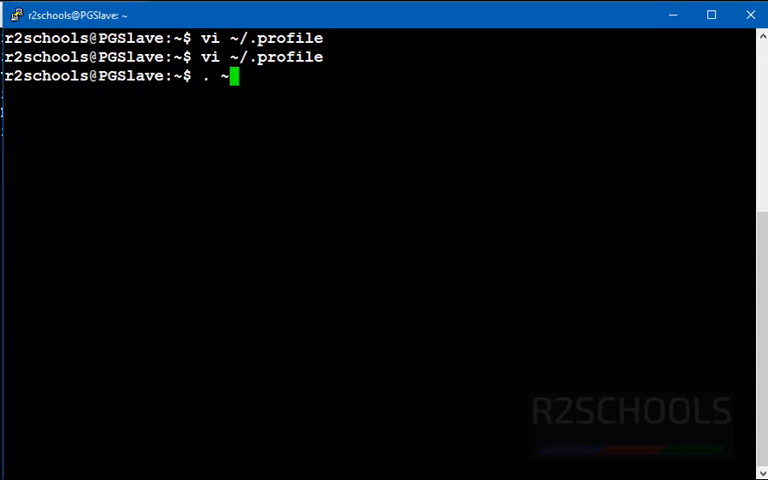
text(/.pr)
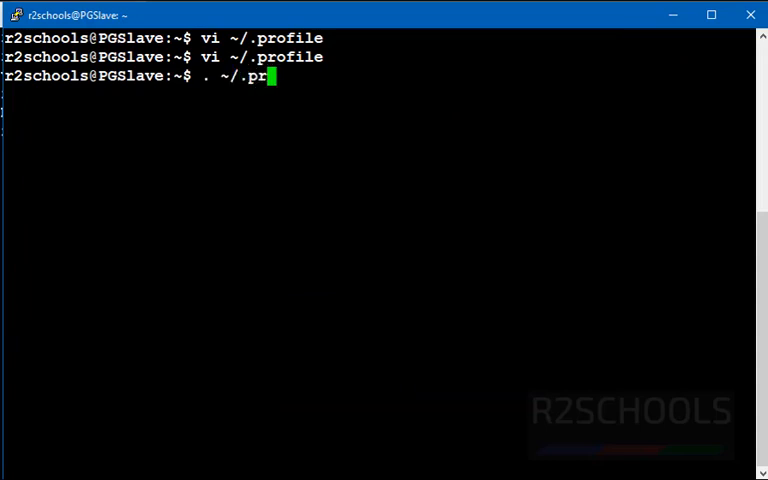
text(ofile)
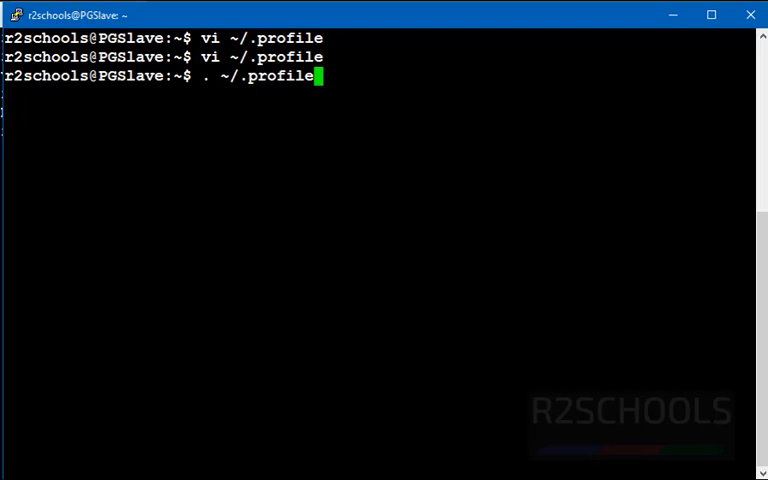
key(Return)
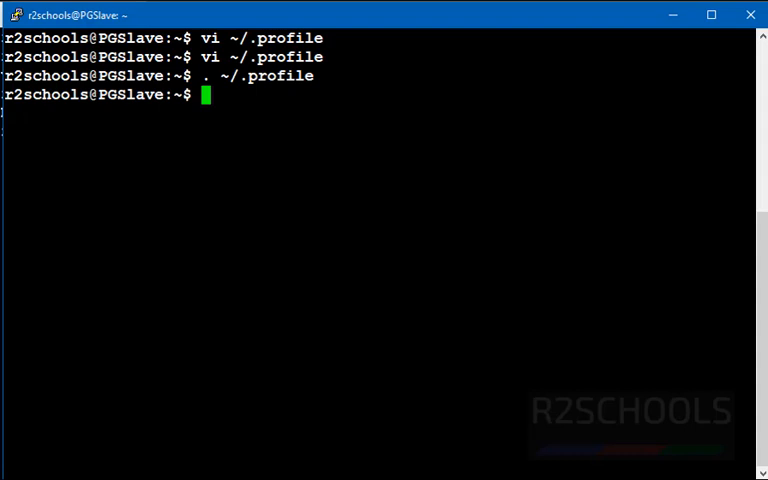
text(crontabe)
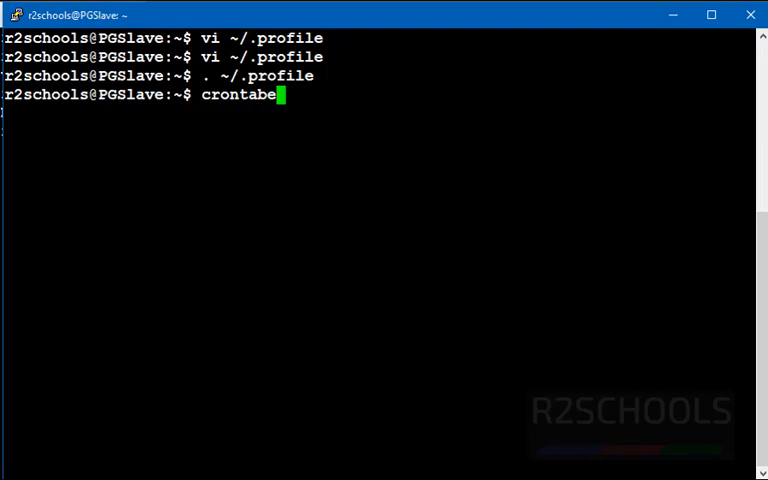
key(Return)
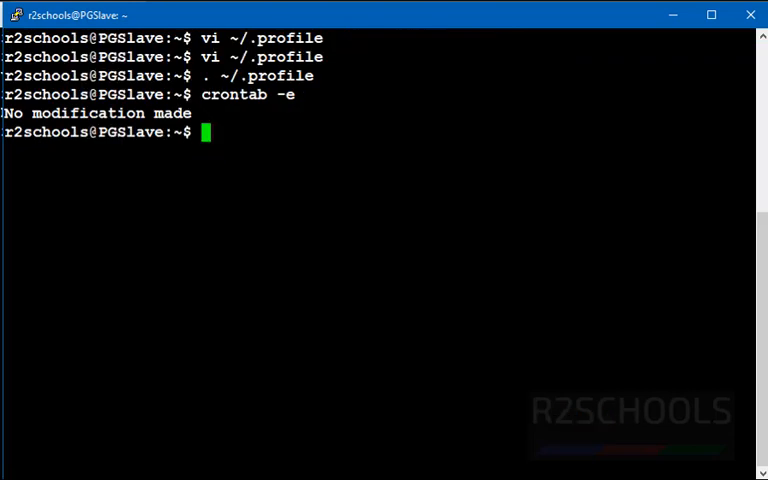
mouse_move(430, 18)
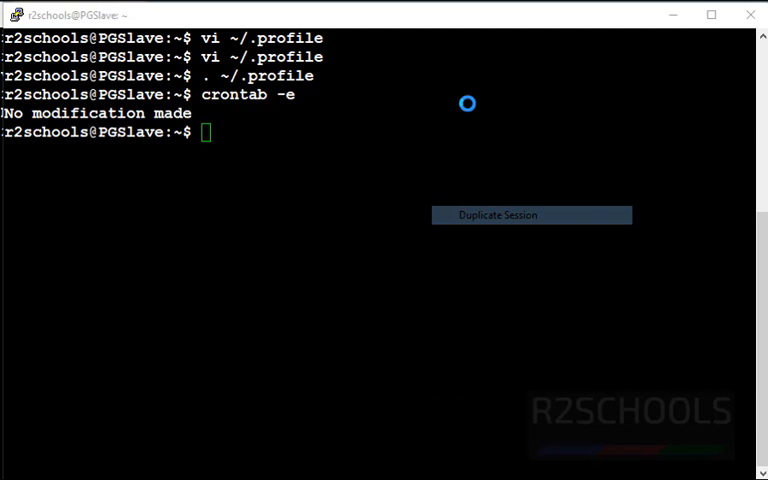
- Open a duplicate session, log in as r2schools, and enter crontab -e to test the editor
click(532, 214)
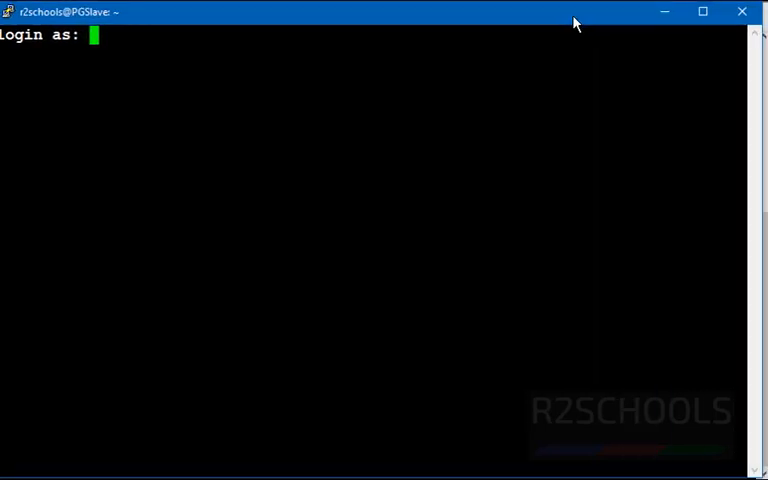
text(r2s)
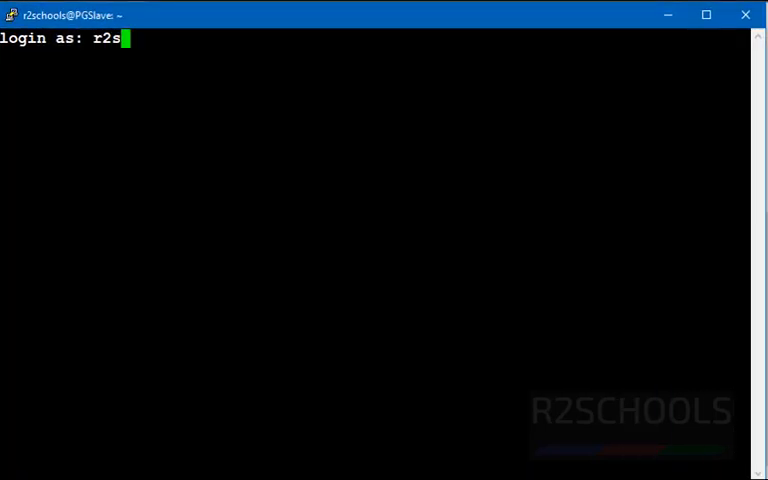
key(Return)
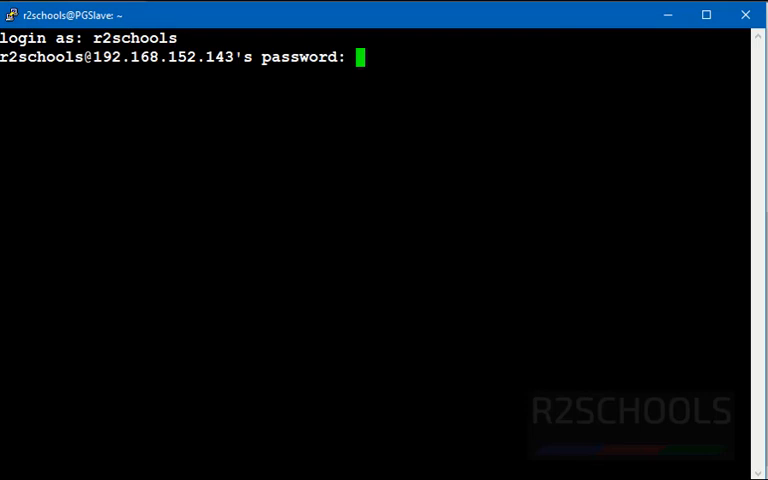
key(Return)
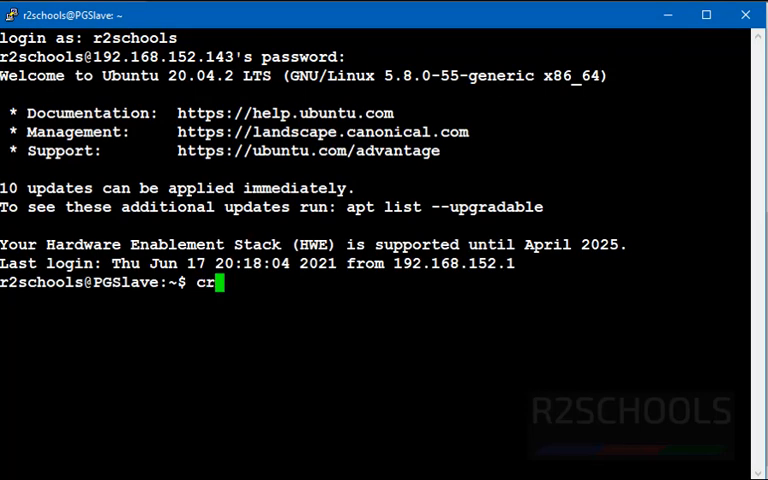
text(ontab -e)
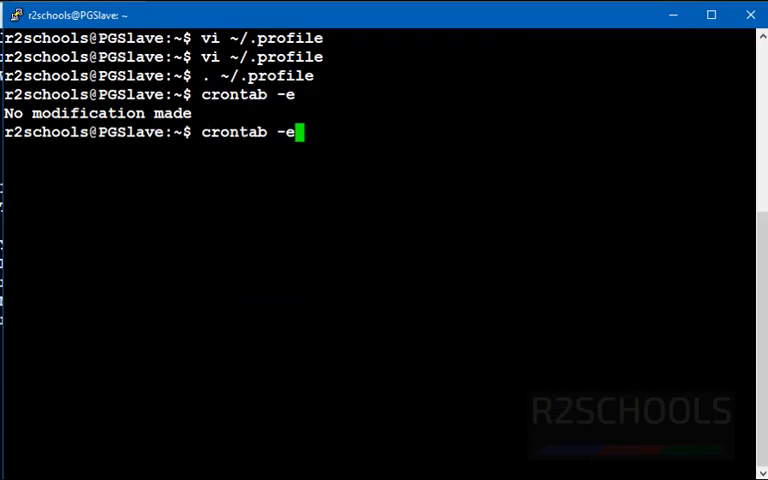
- Reload ~/.profile in the shell and reopen it in vi for editing
key(Return)
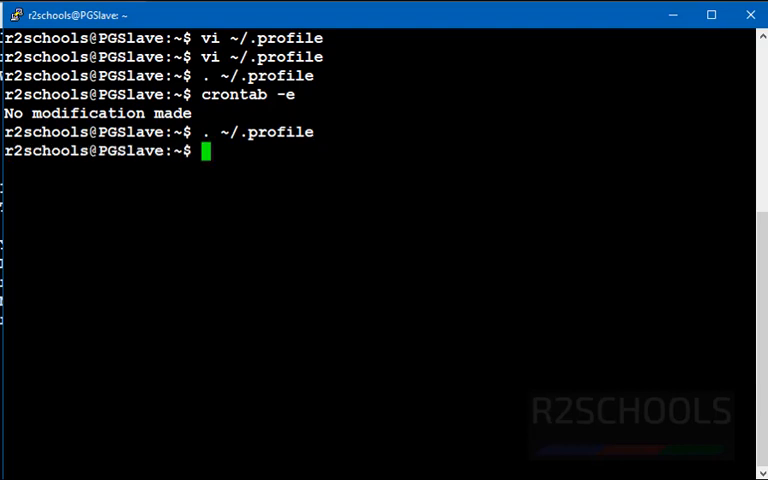
text(vi ~/.profile)
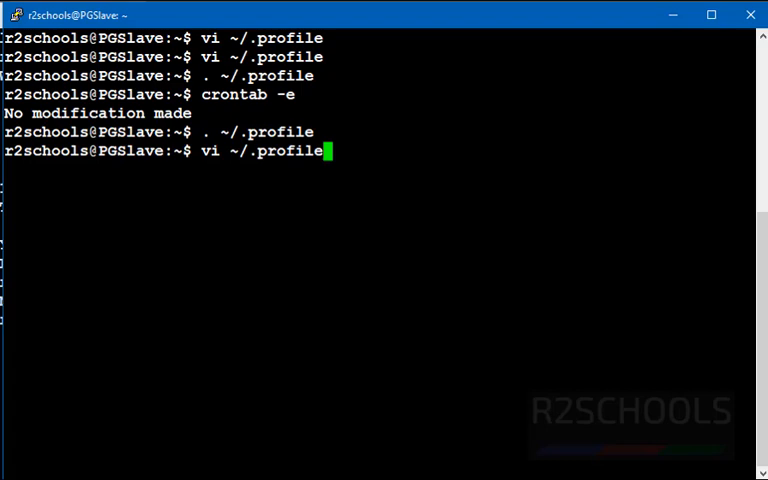
key(Return)
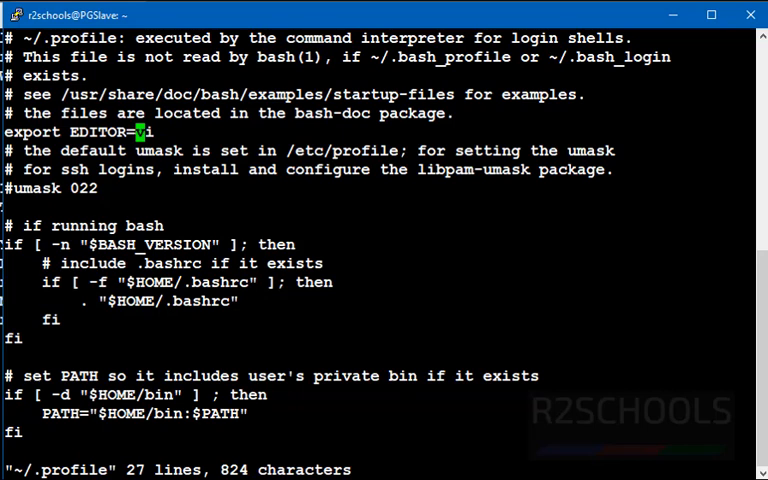
- Change the export EDITOR line to nano and save with :wq!
text(nano)
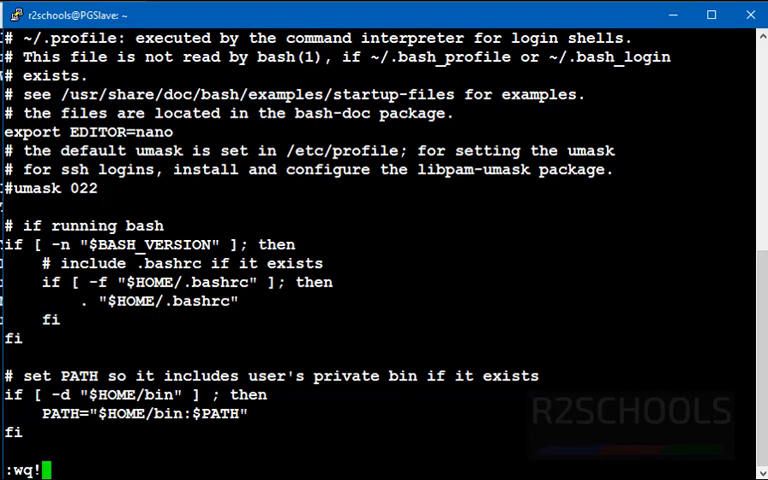
key(Return)
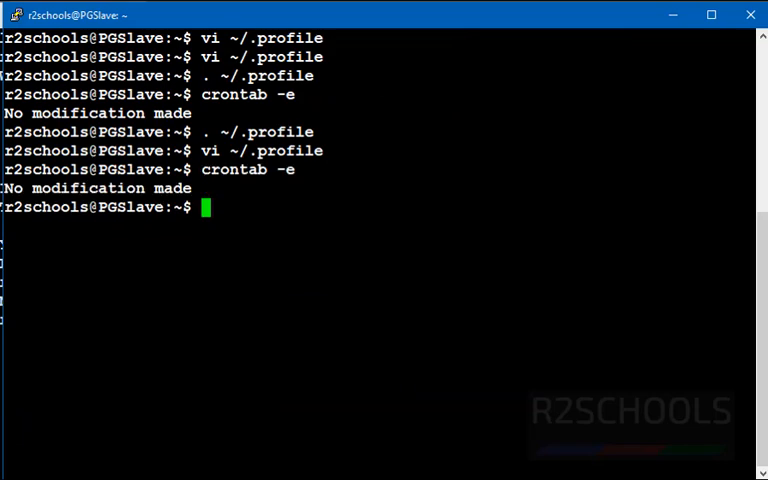
- Reload ~/.profile, run crontab -e to see it open in nano, then exit with Ctrl+X
text(. ~/.profile)
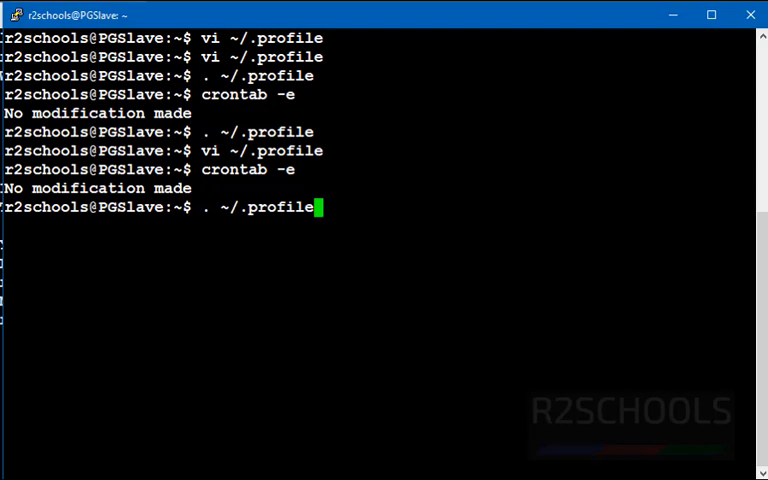
text(crontab -e)
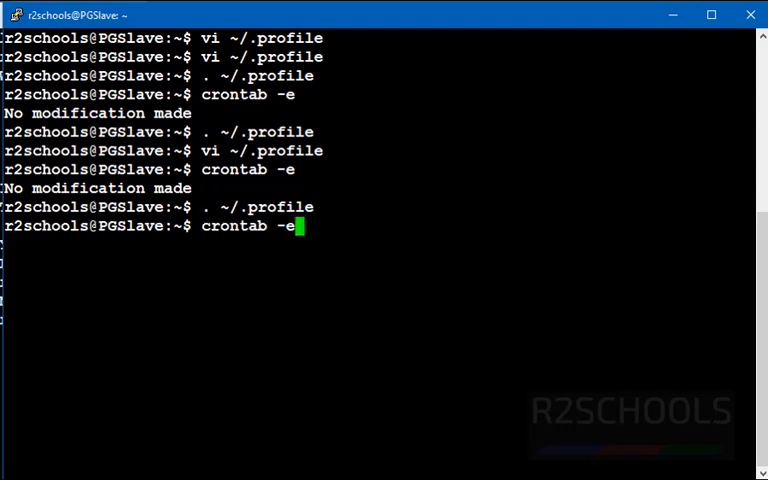
key(Return)
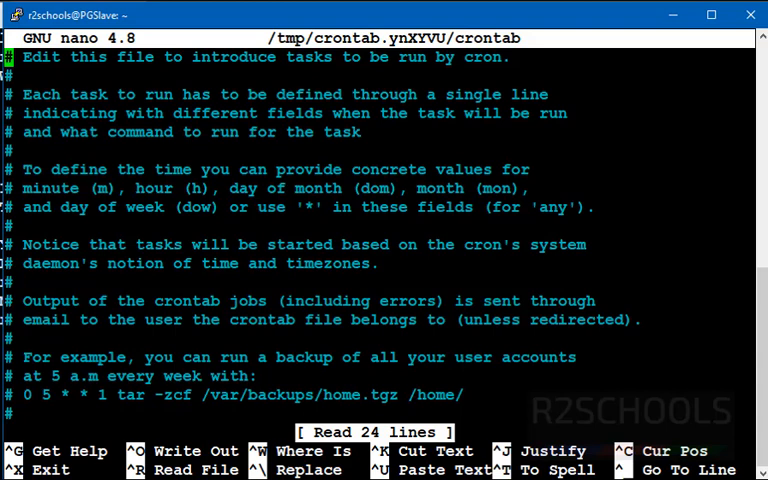
key(ctrl+x)
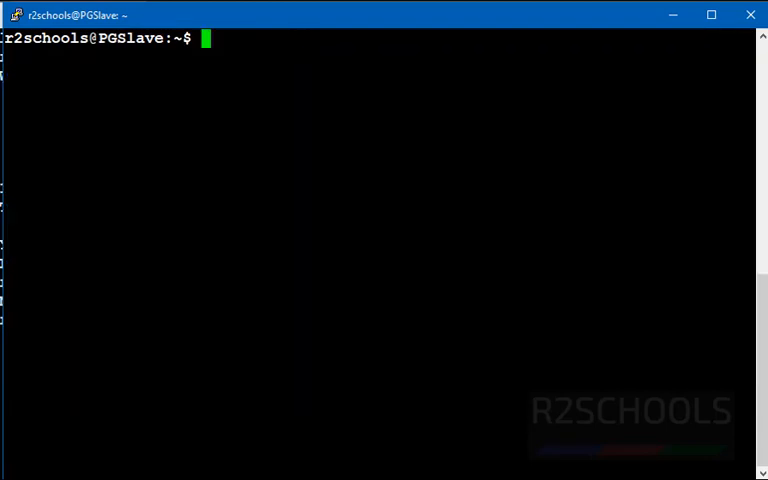